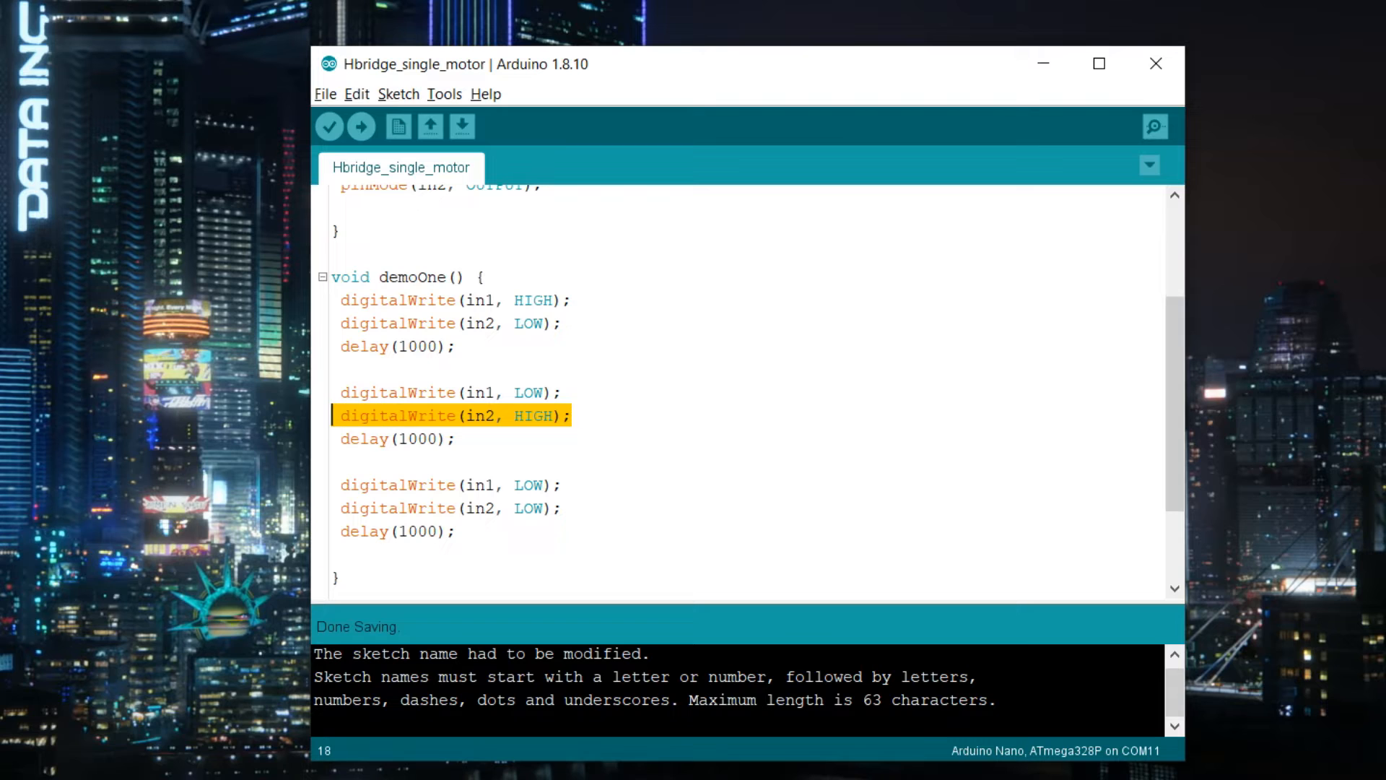
{"action": "left_click", "coordinate": [573, 416]}
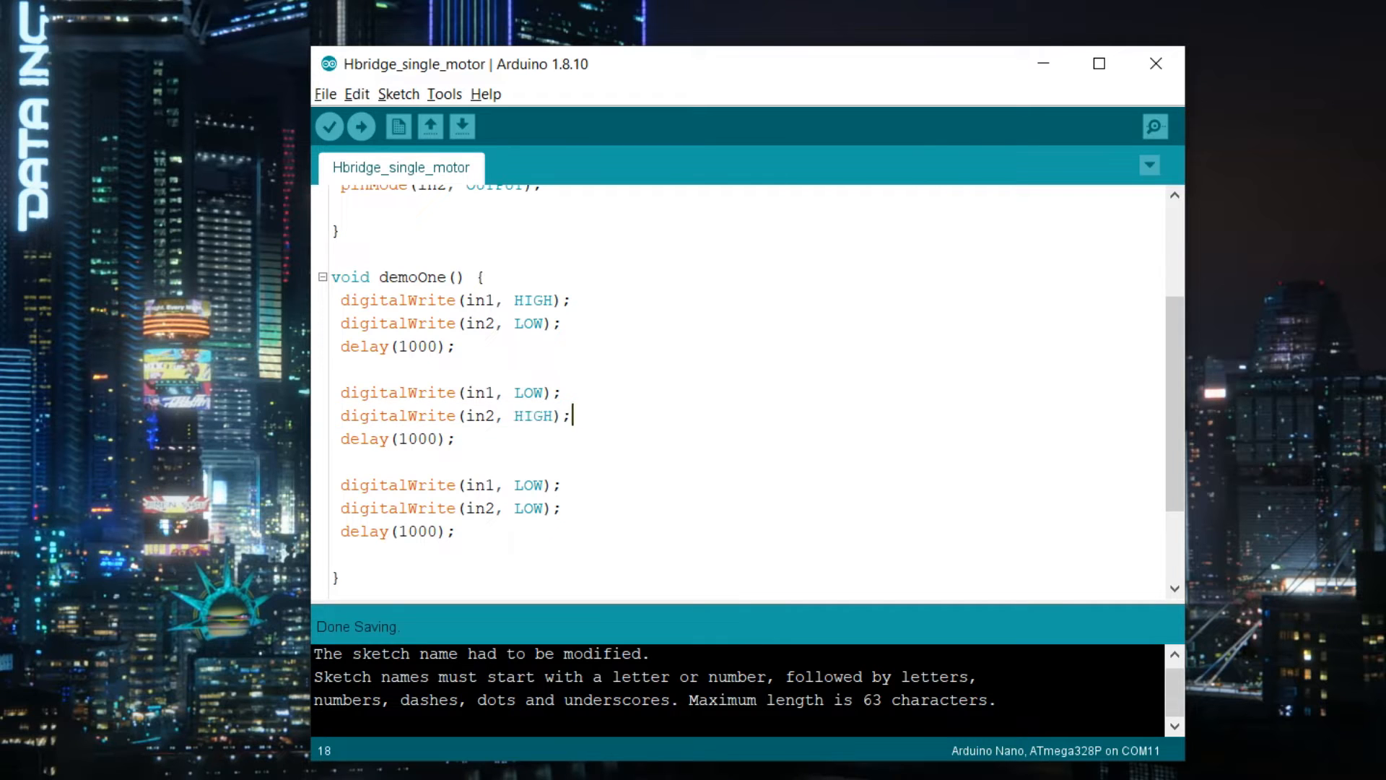